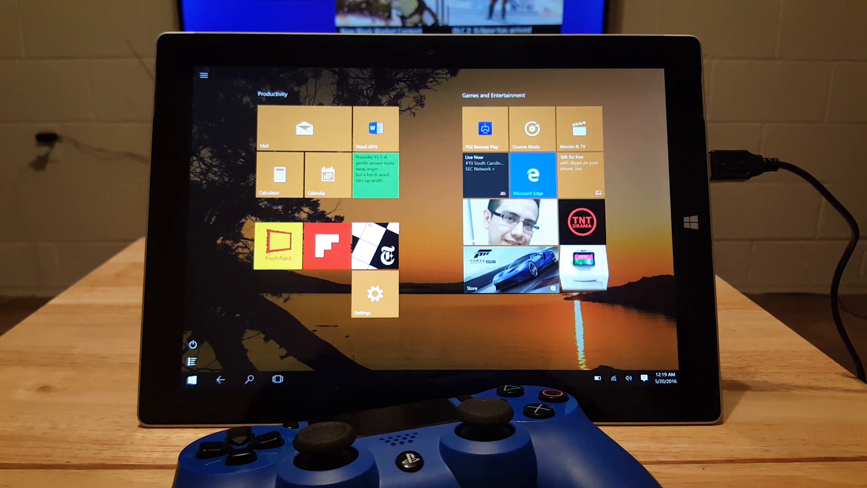
Step: Launch Microsoft Edge and search Bing for 'playstation 4 remote play'
click(532, 175)
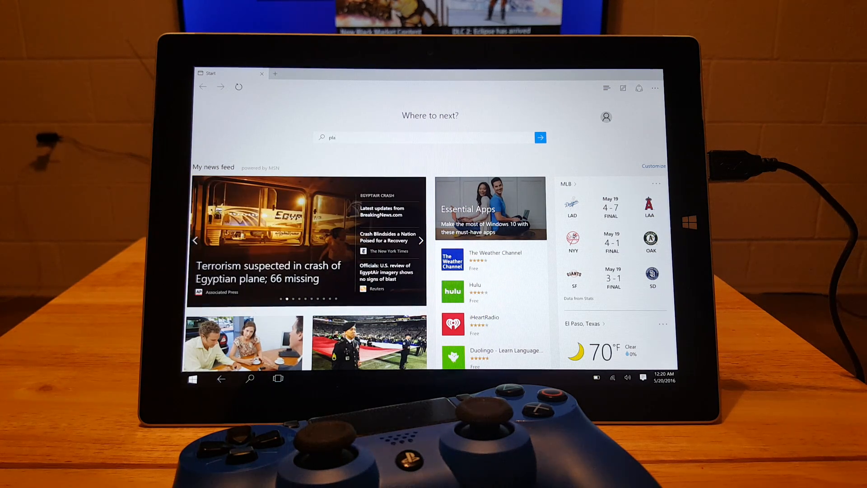
text(ystation 4 remote play)
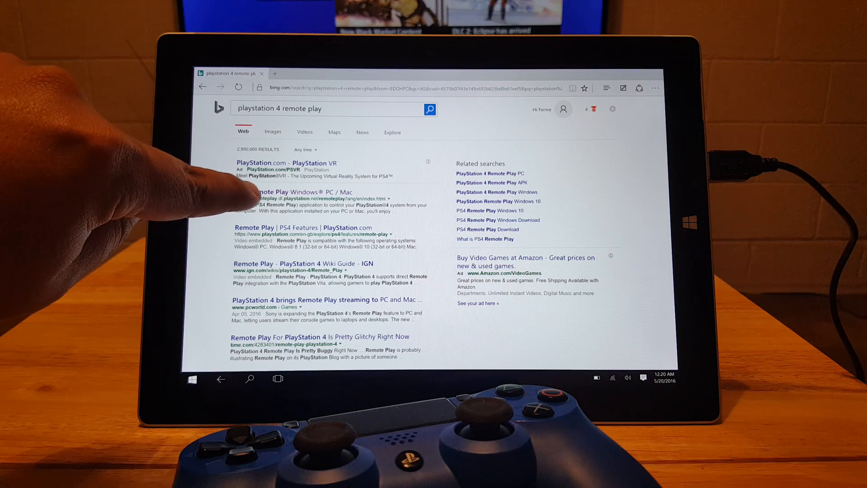
mouse_move(276, 202)
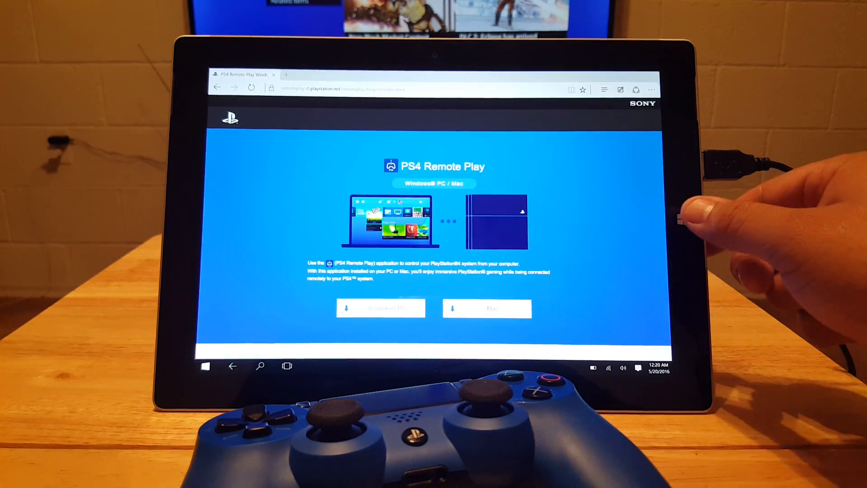
Step: Open the 'Remote Play Windows PC / Mac' result to reach the PS4 Remote Play download page
click(205, 366)
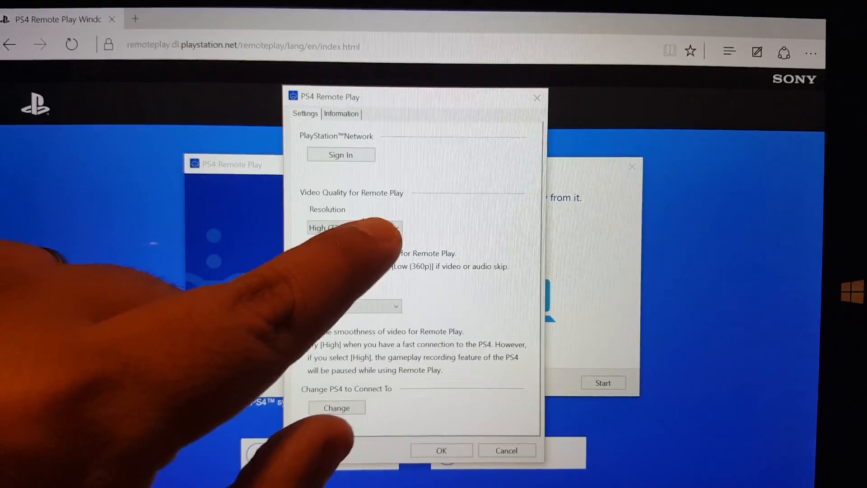
Step: Choose High (720p) resolution and open the Frame Rate choices to select High
click(354, 229)
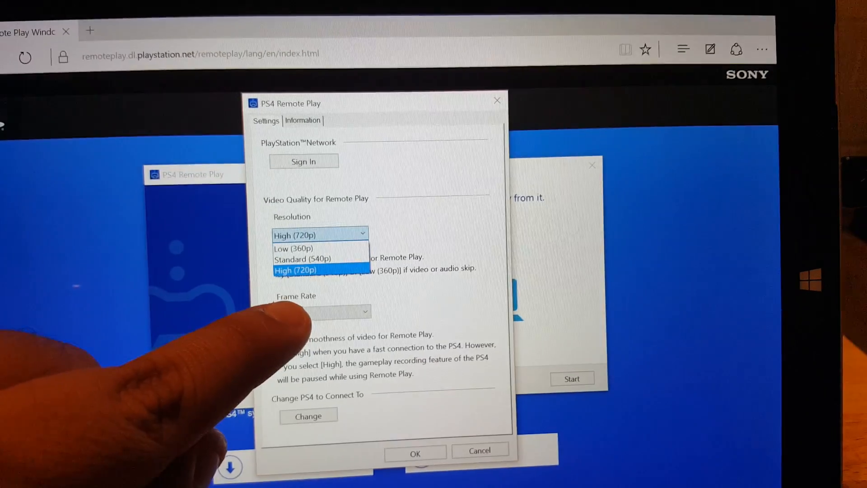
click(295, 270)
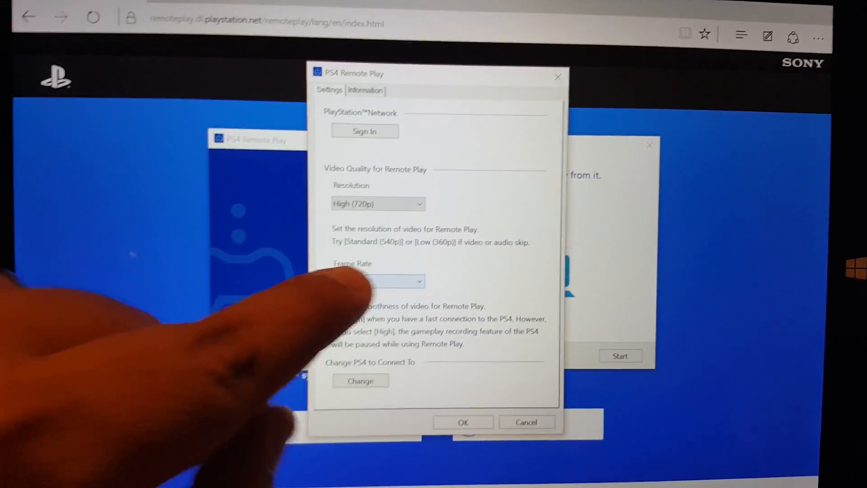
click(370, 281)
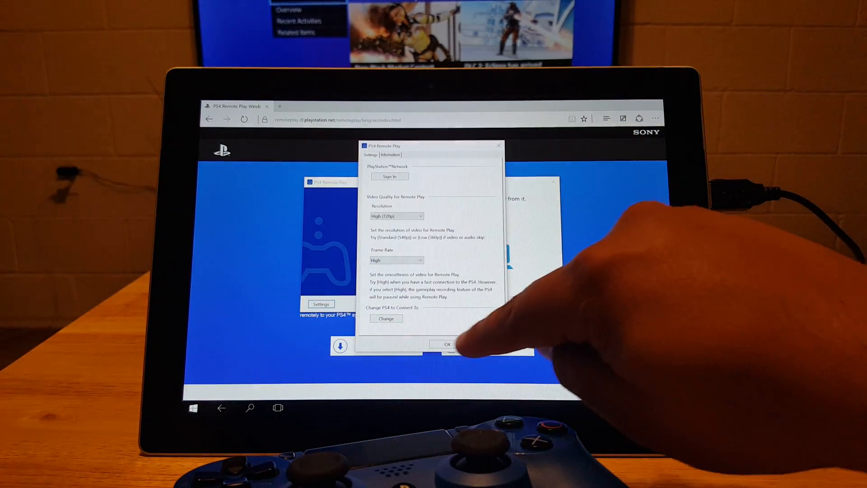
click(449, 344)
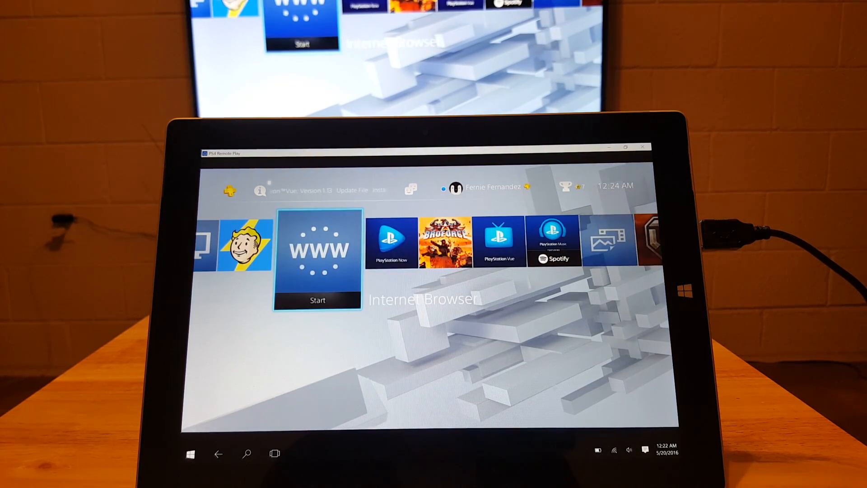
Step: Scroll the PS4 home screen to Call of Duty: Black Ops III and start it
scroll(left, 3)
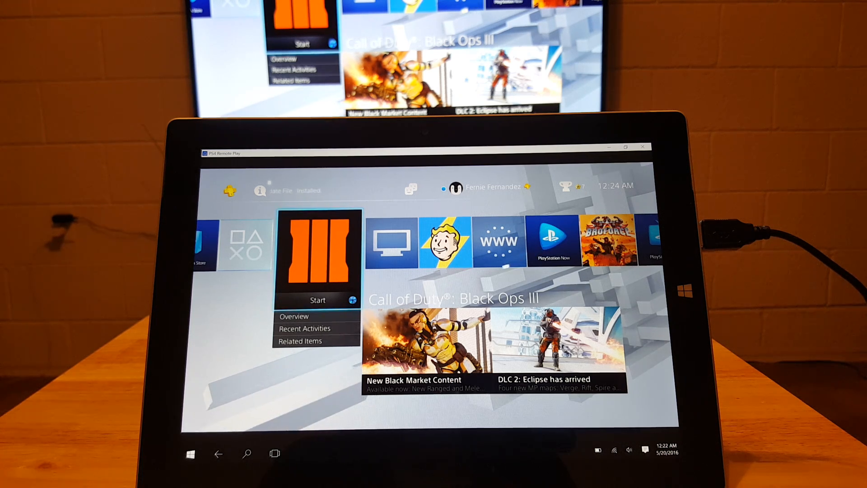
click(317, 300)
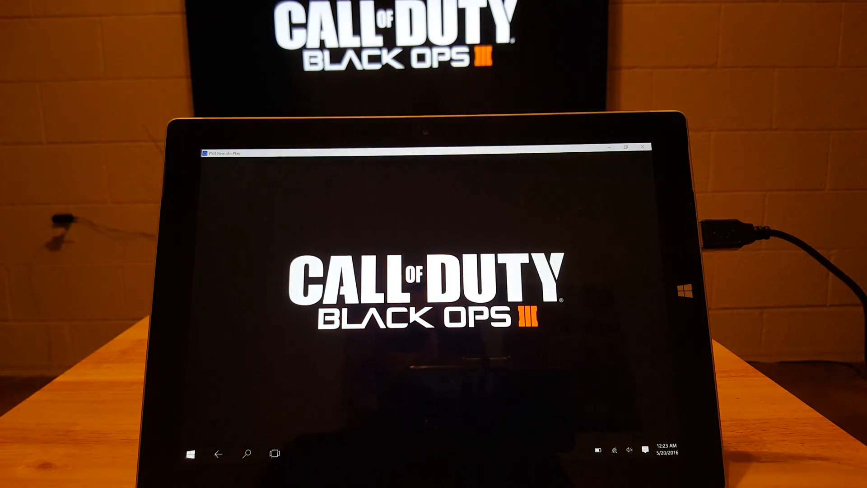